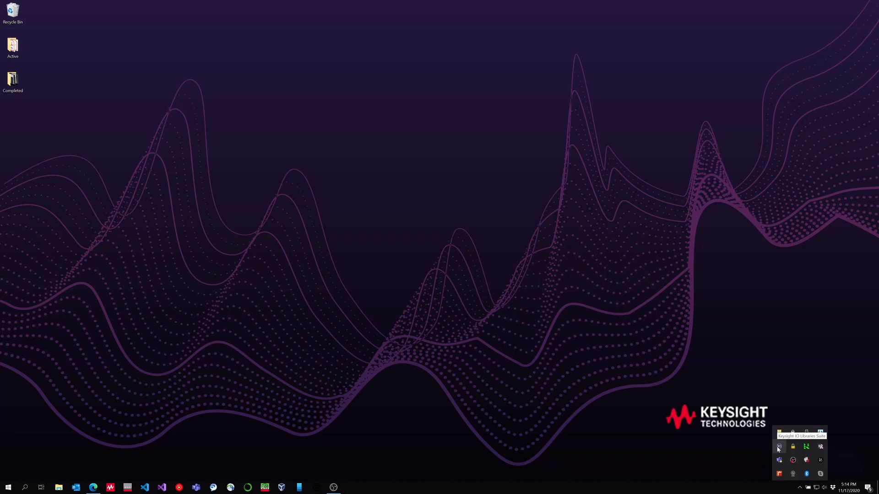
# Launch Keysight Connection Expert 2020 from the IO Libraries system tray icon
pyautogui.click(779, 448)
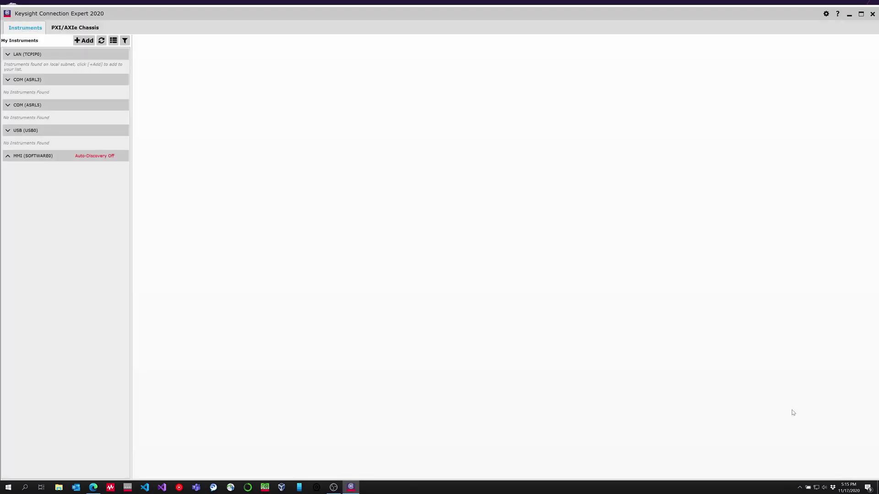
pyautogui.moveTo(281, 226)
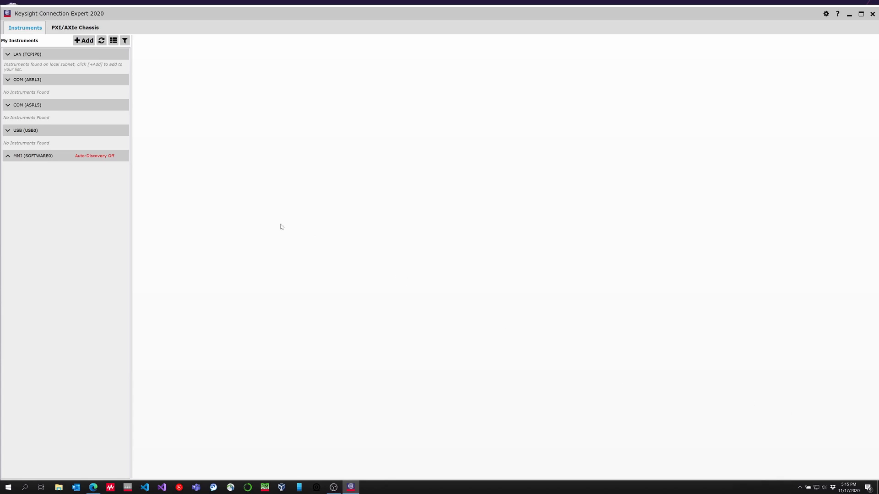
# Choose Add > LAN instrument to bring up the Add a LAN device dialog
pyautogui.click(84, 41)
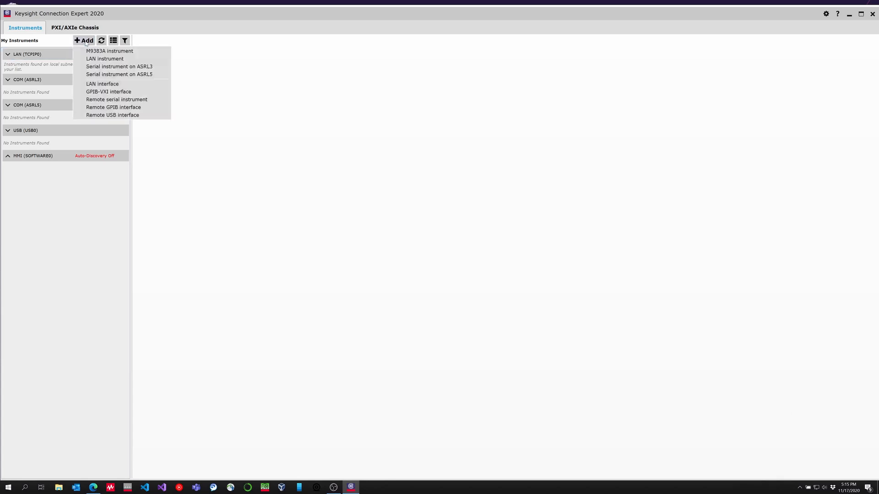
pyautogui.click(104, 59)
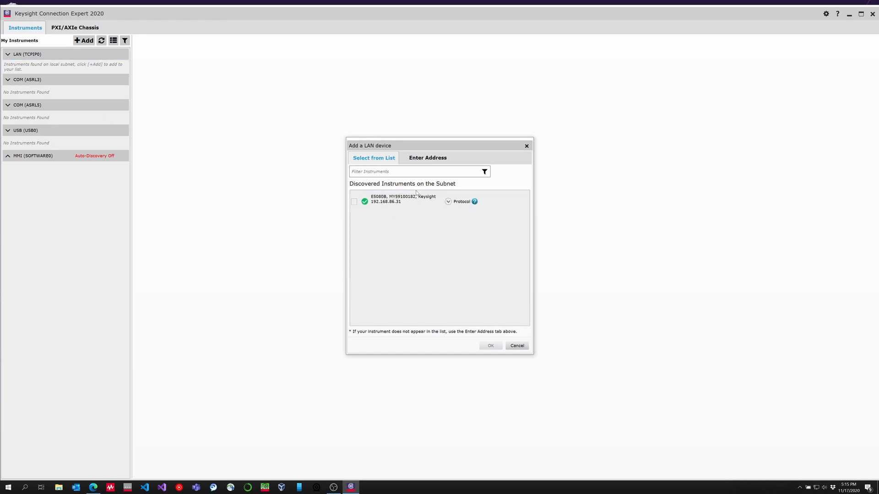
# Add the discovered E5080B at 192.168.86.31 using the HiSLIP protocol
pyautogui.click(447, 202)
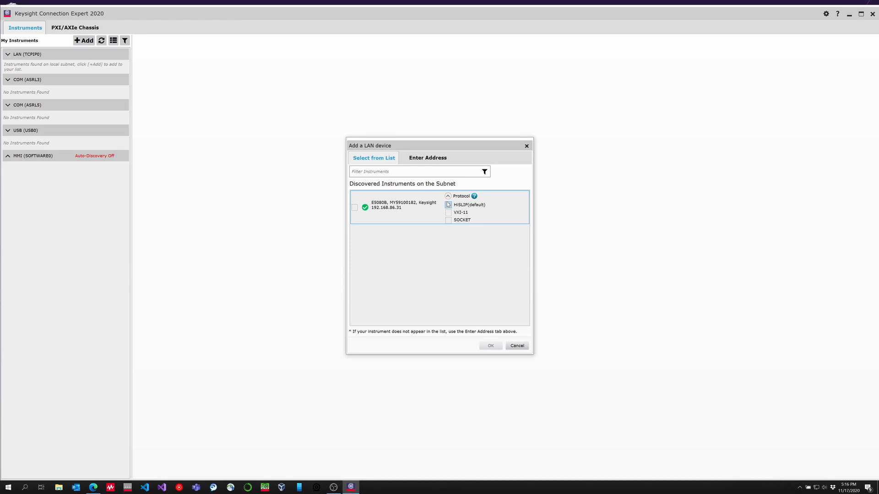
pyautogui.click(448, 204)
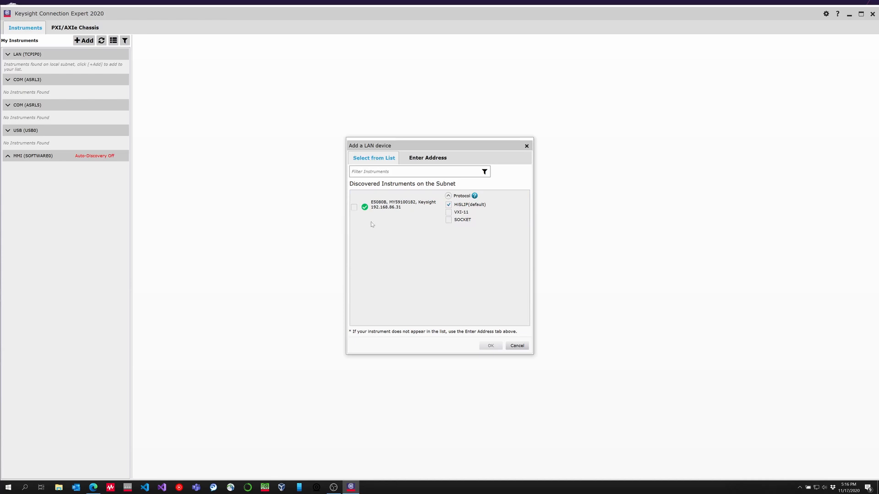
pyautogui.click(354, 207)
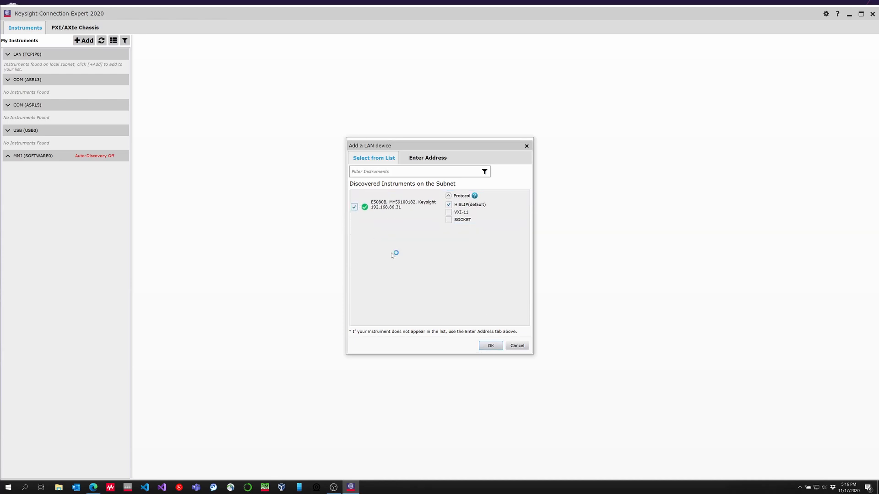
pyautogui.click(490, 346)
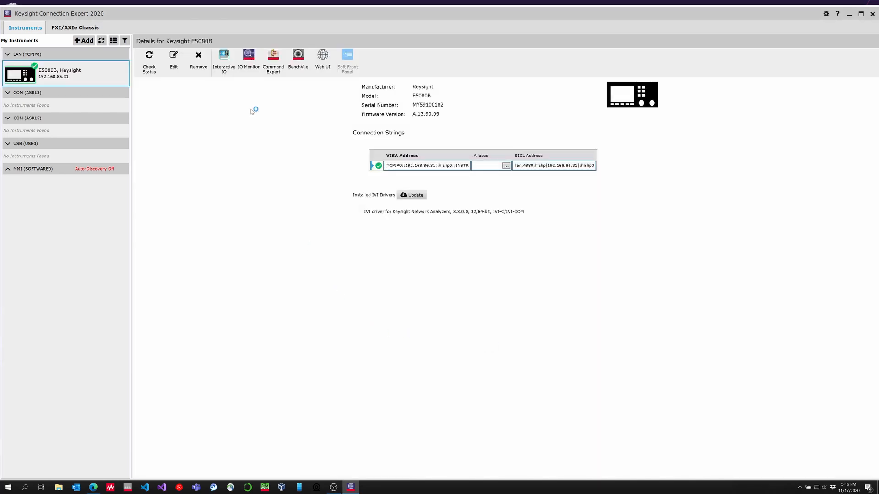
pyautogui.moveTo(223, 62)
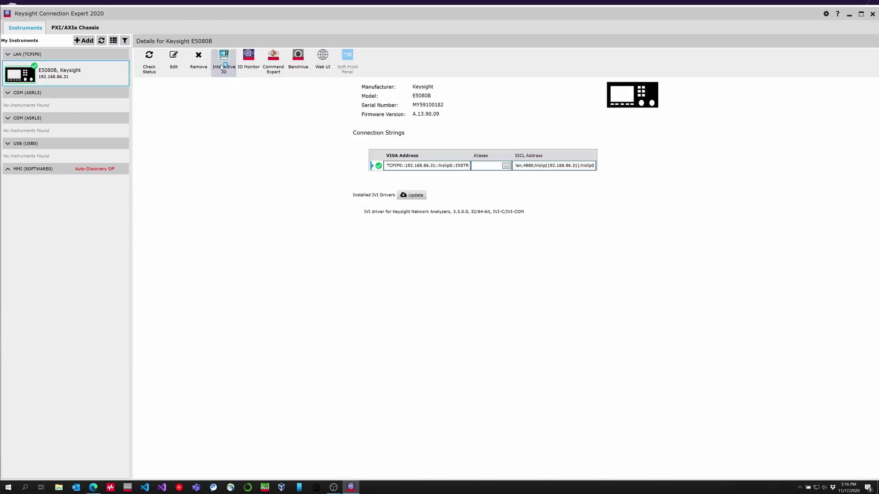
pyautogui.click(223, 57)
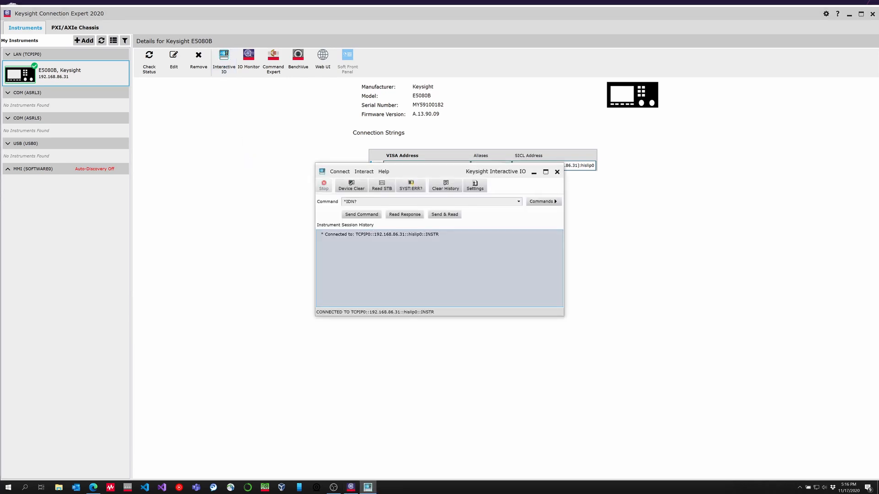
pyautogui.click(444, 214)
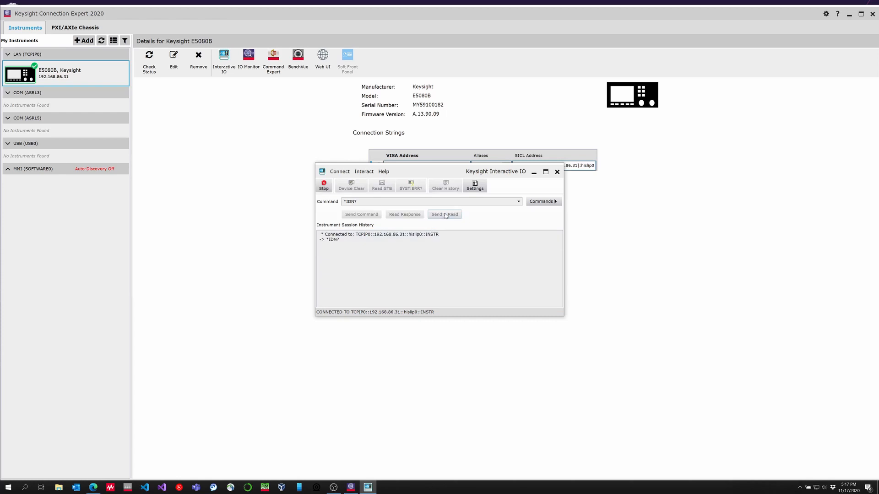
pyautogui.click(557, 171)
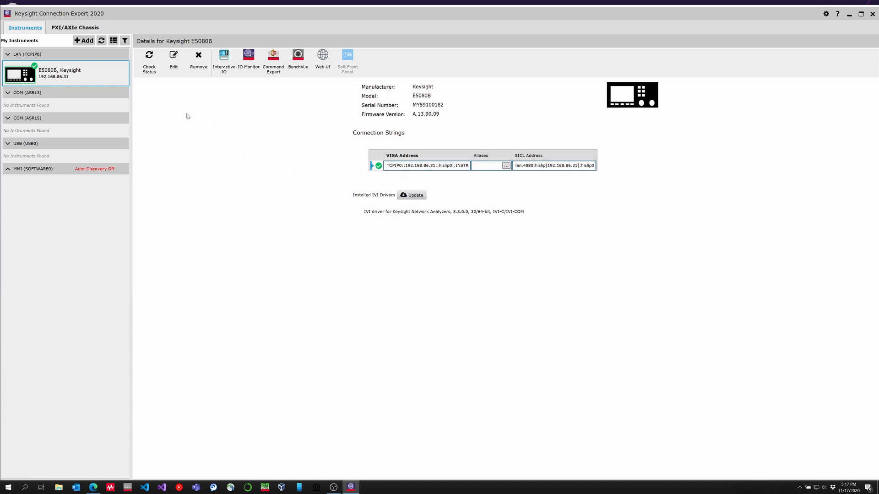
# Add the E5080B by hostname keysigh-2cl8els over VXI-11 and verify the address responds
pyautogui.click(84, 40)
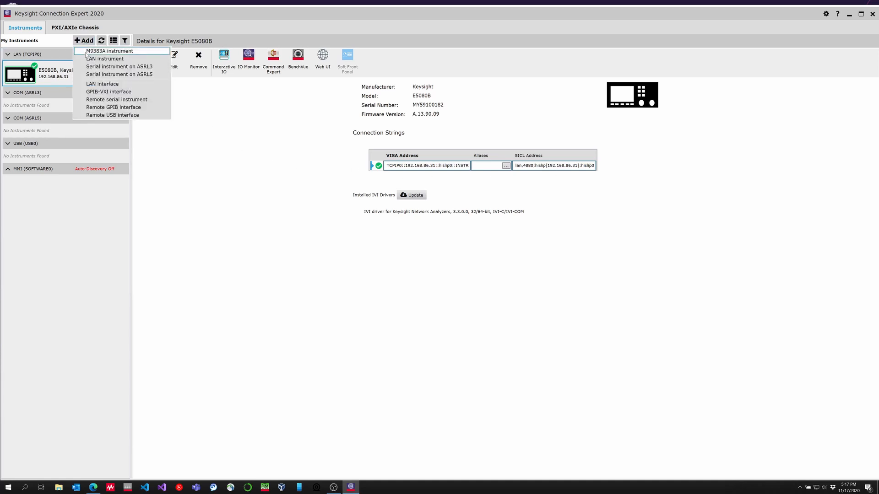
pyautogui.click(106, 59)
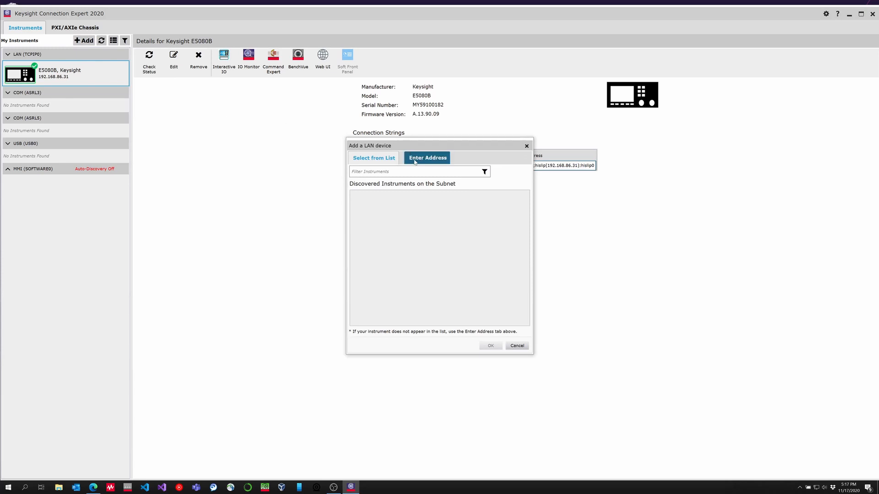
pyautogui.click(428, 157)
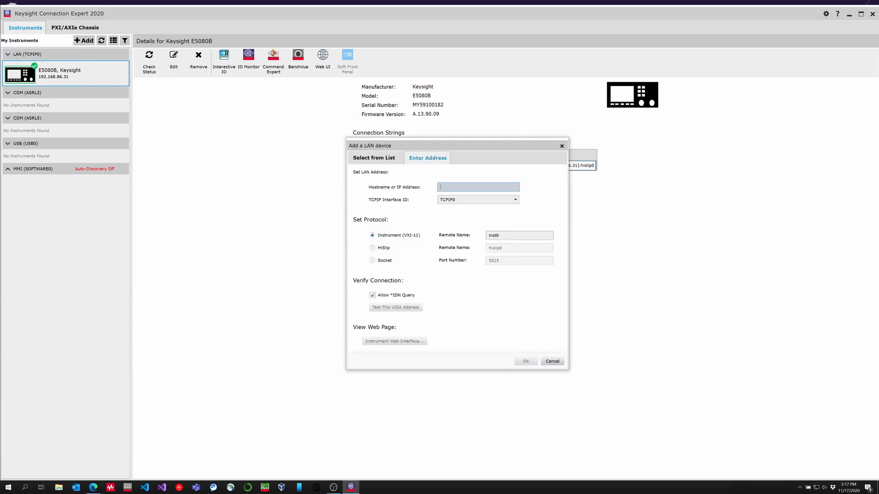
pyautogui.write('keysigh-2cl8els')
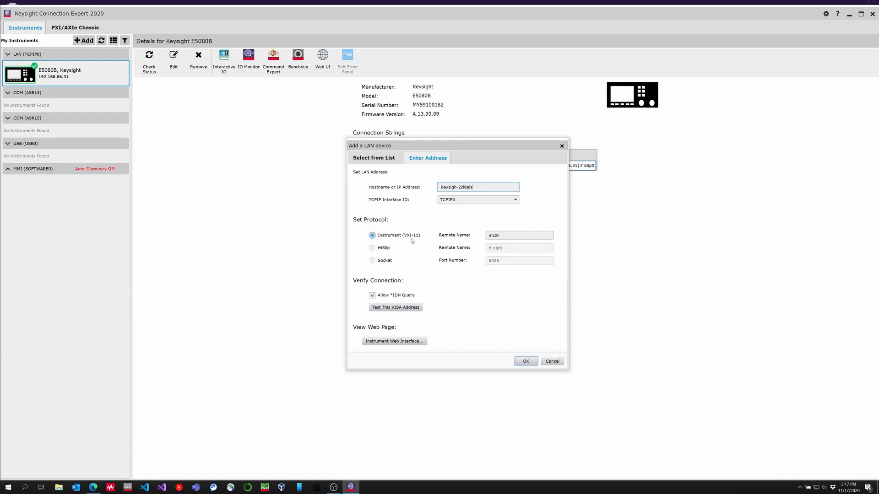
pyautogui.click(396, 307)
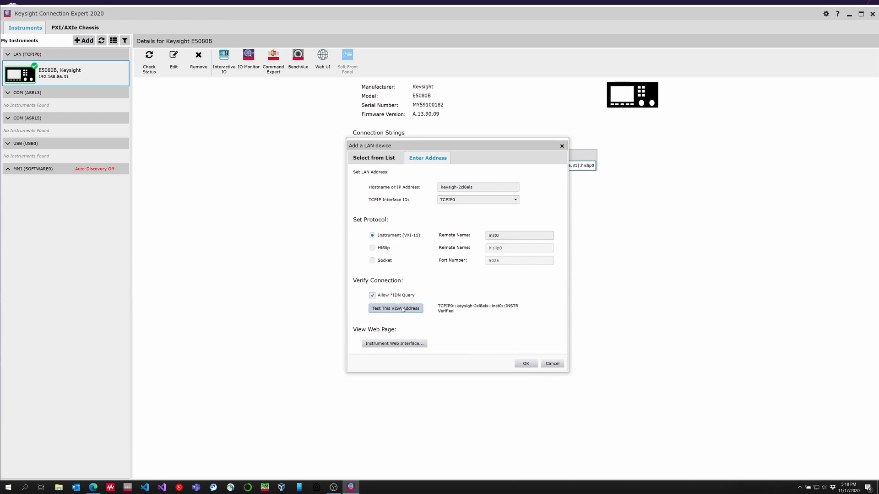
pyautogui.click(525, 363)
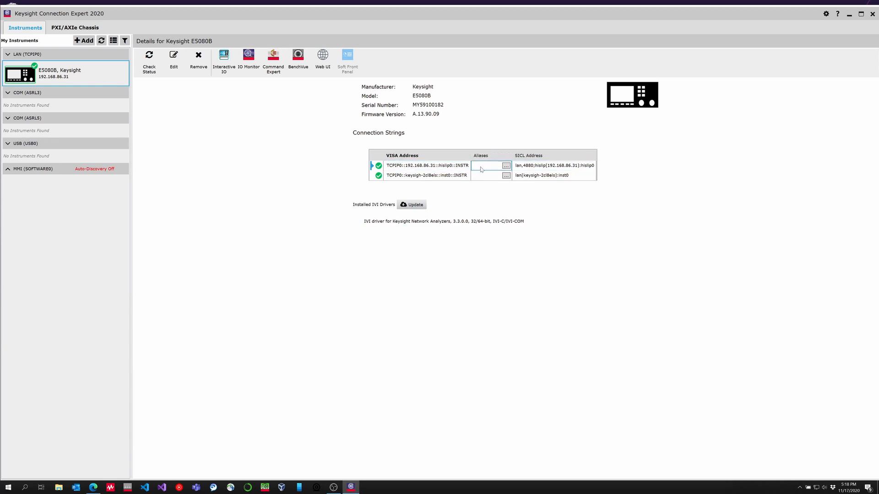
# Give the HiSLIP connection string the alias vnahslip
pyautogui.click(506, 165)
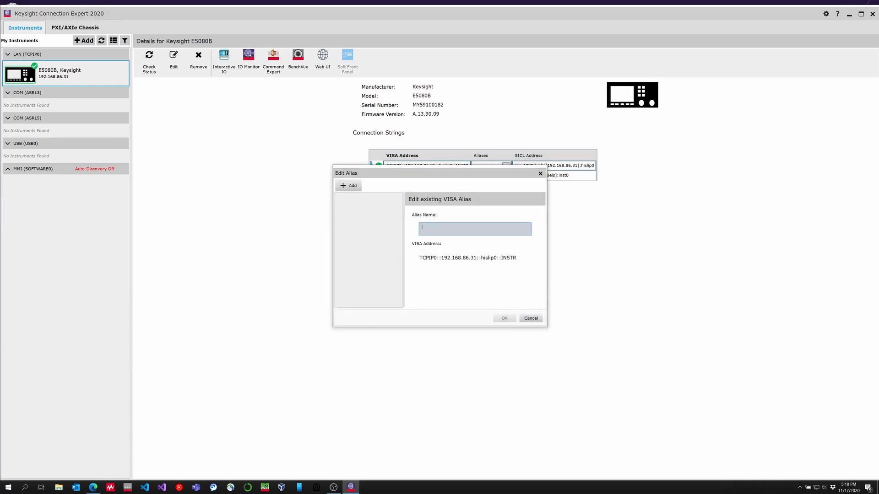
pyautogui.write('vnah')
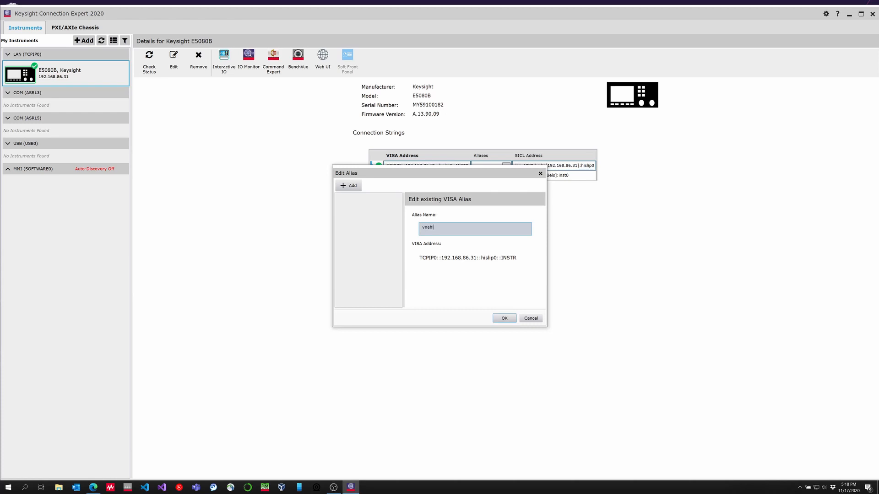
pyautogui.write('slip')
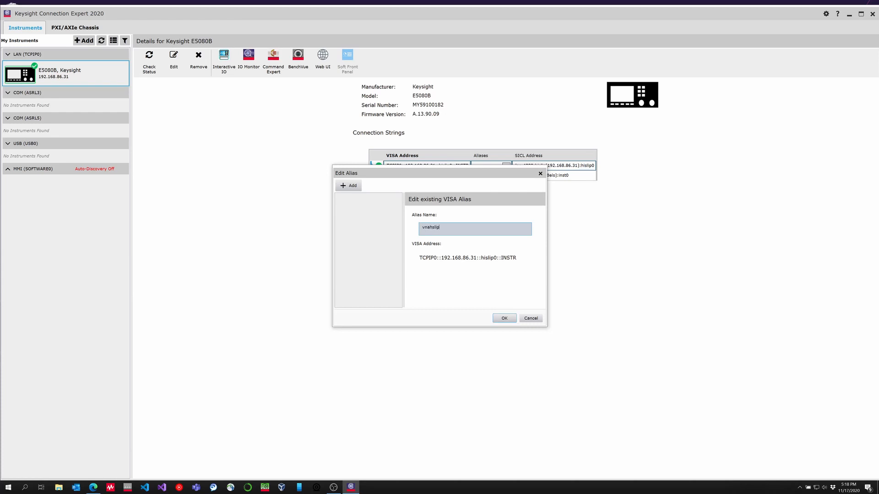
pyautogui.click(505, 318)
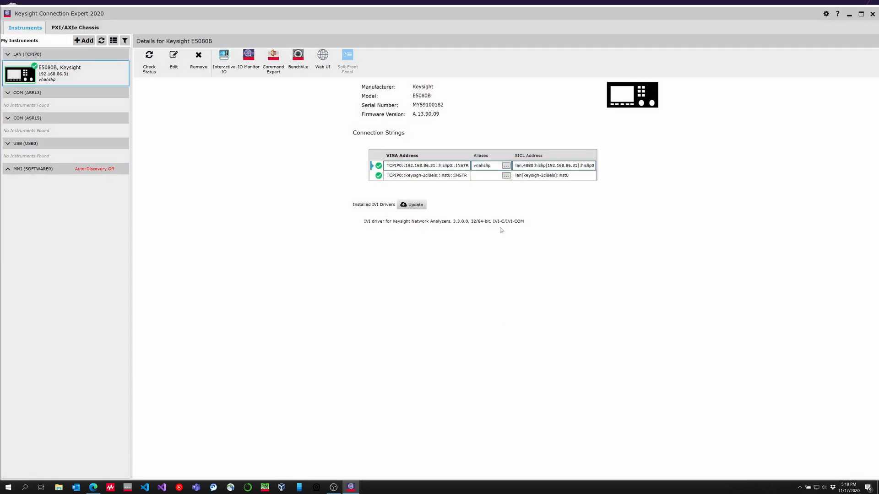
# Give the VXI-11 connection string the alias vnavxi11
pyautogui.click(505, 175)
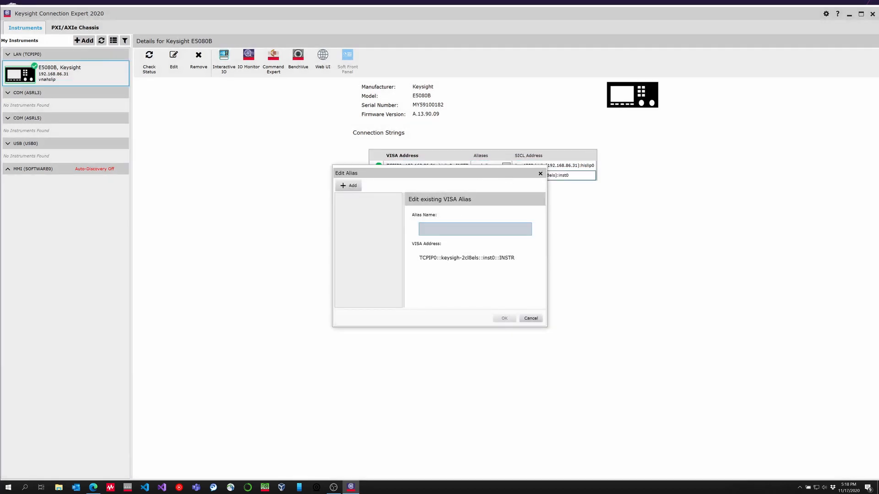
pyautogui.write('v')
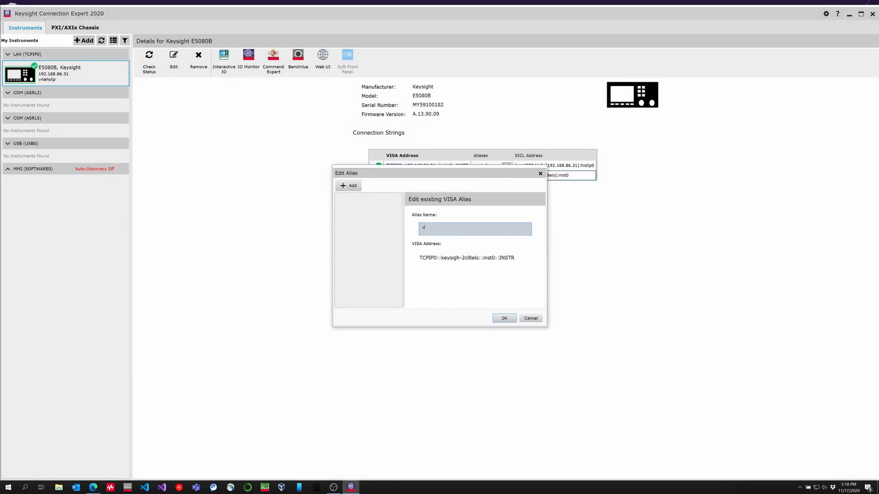
pyautogui.write('x')
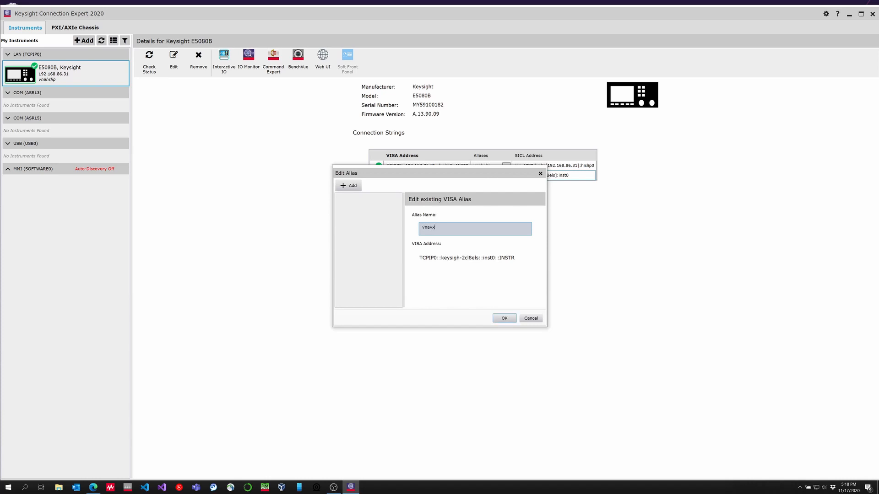
pyautogui.write('i11')
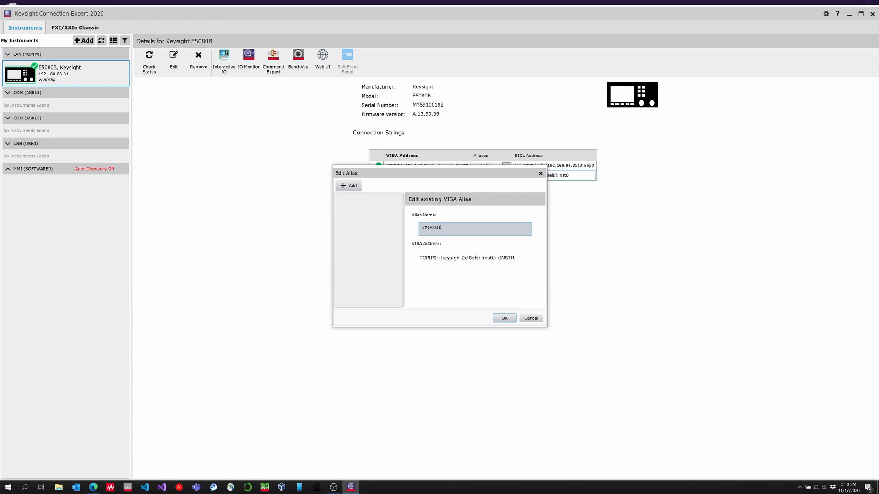
pyautogui.click(504, 318)
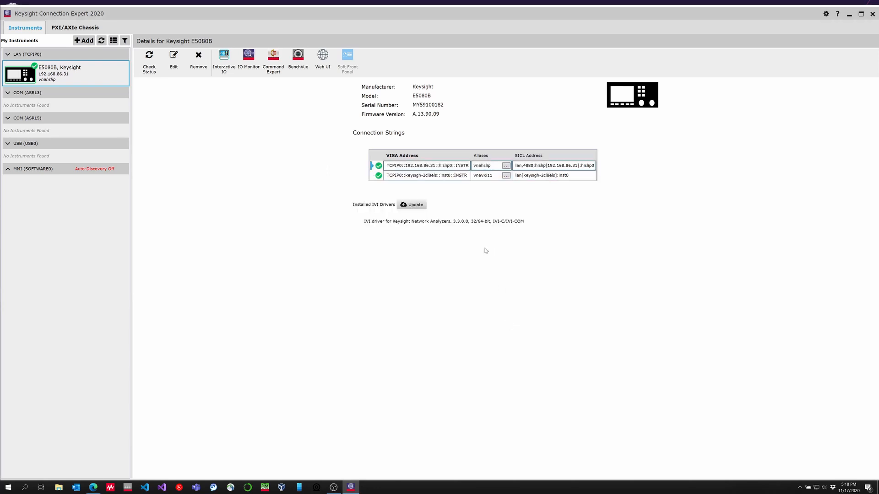